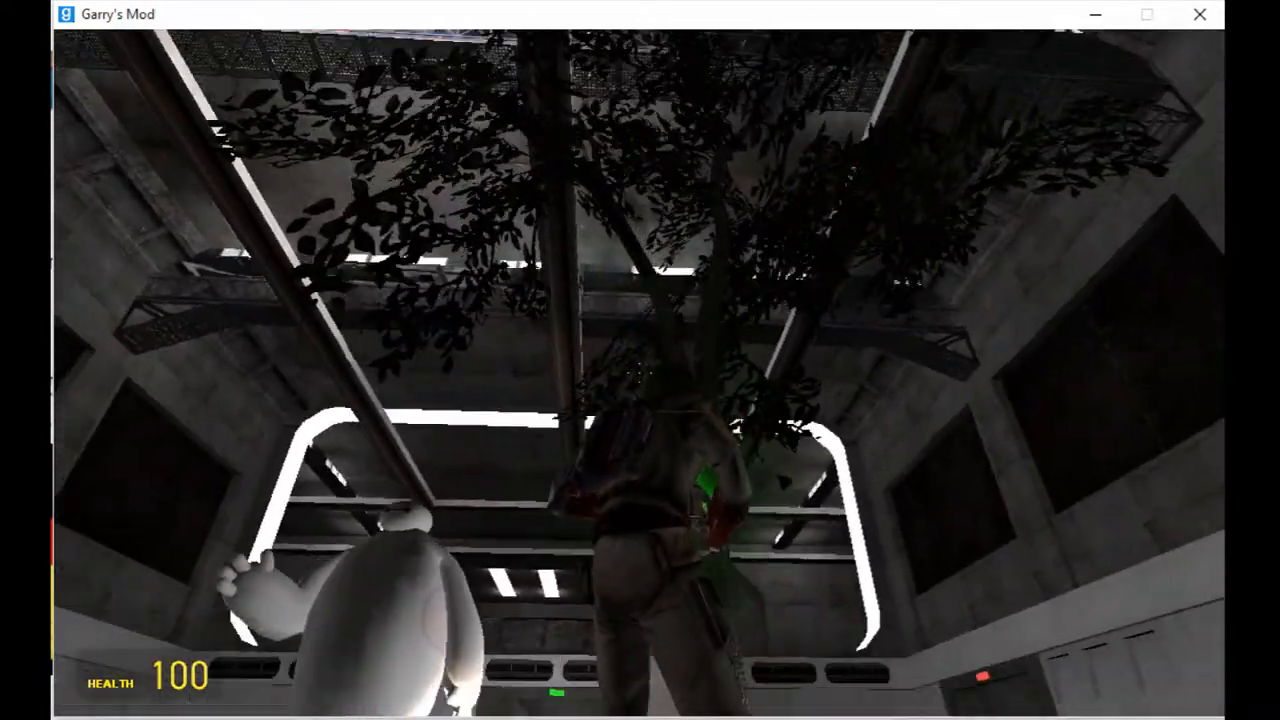
{"action": "mouse_move", "coordinate": [640, 360]}
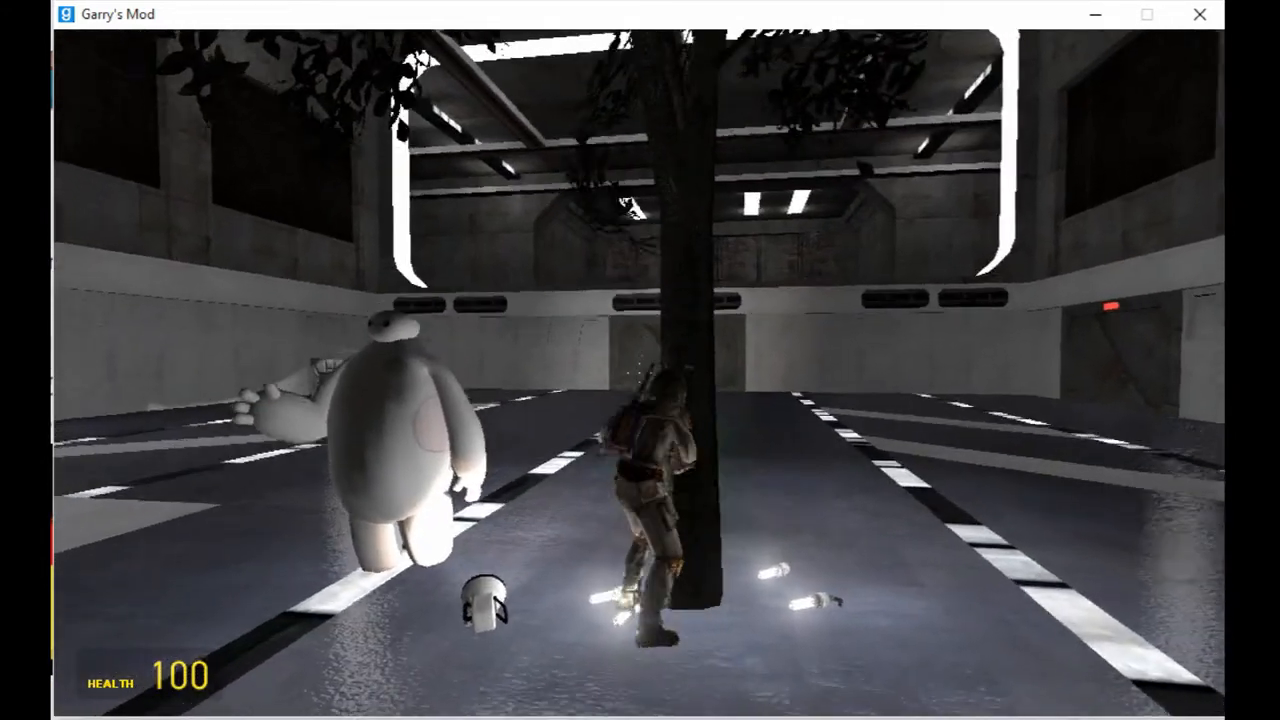
Step: Bring up the spawn menu and browse the Weapons collection to reach the Portal Gun
{"action": "key", "text": "q"}
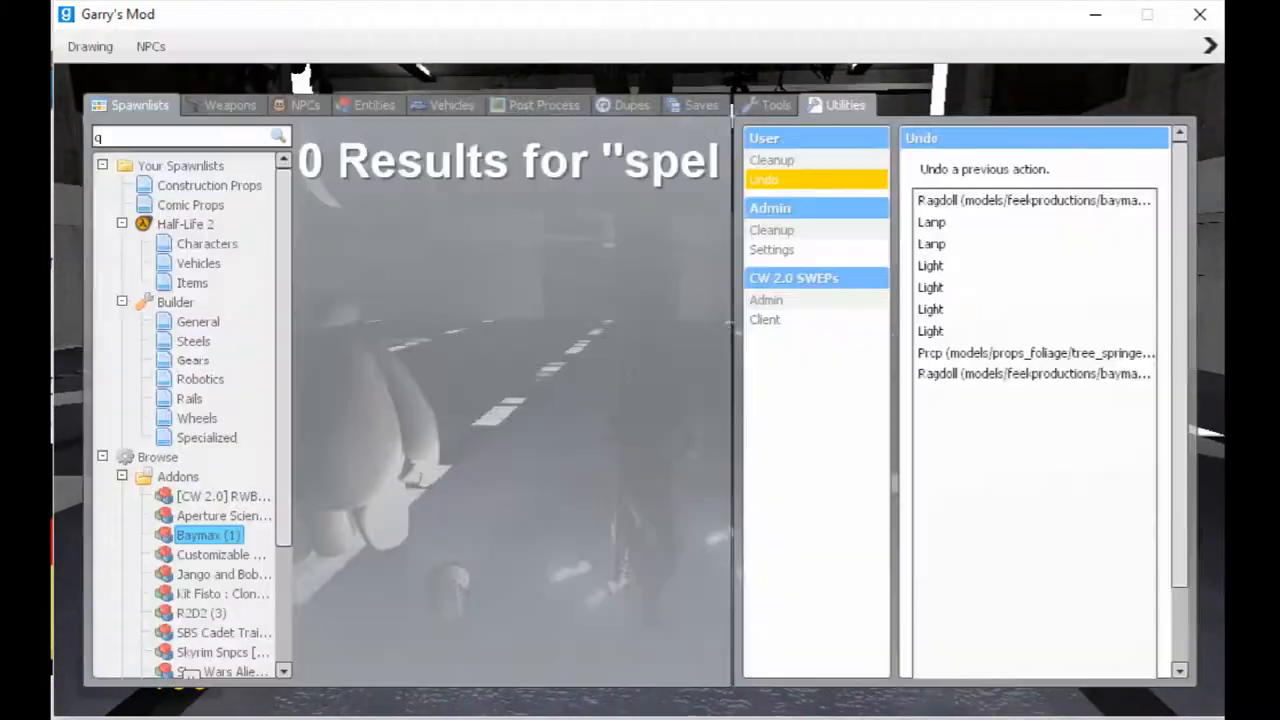
{"action": "left_click", "coordinate": [230, 104]}
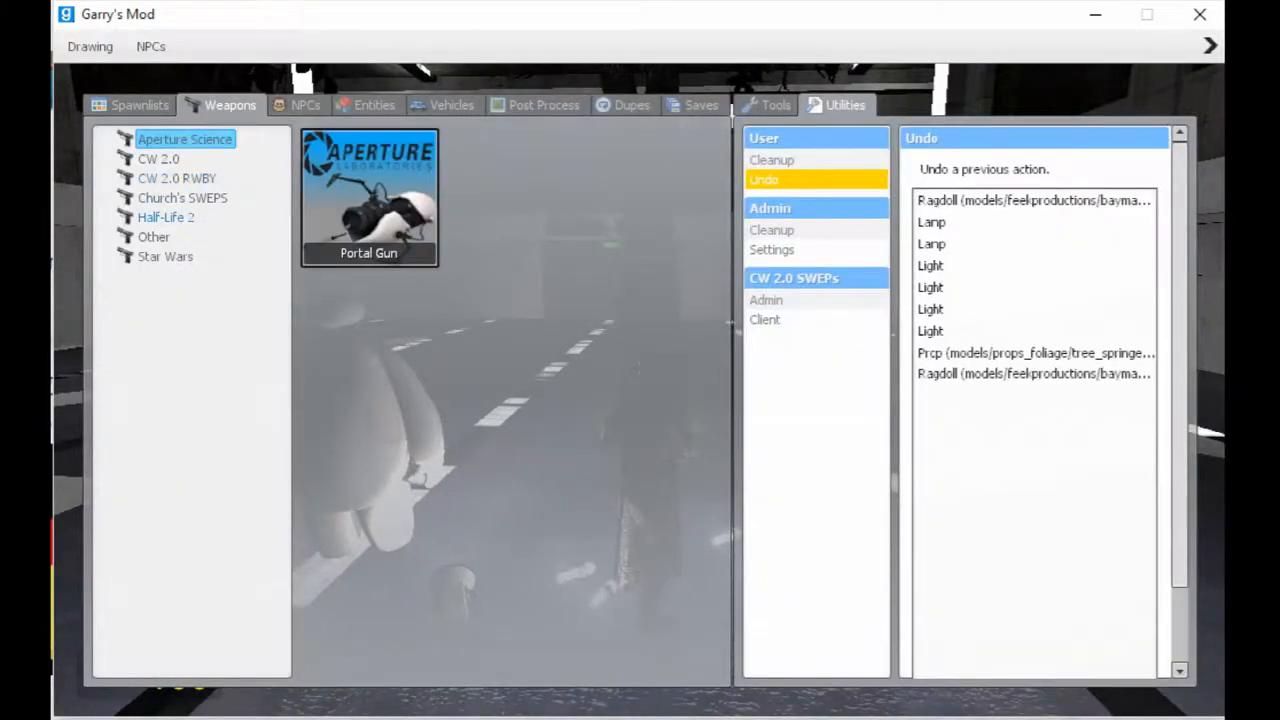